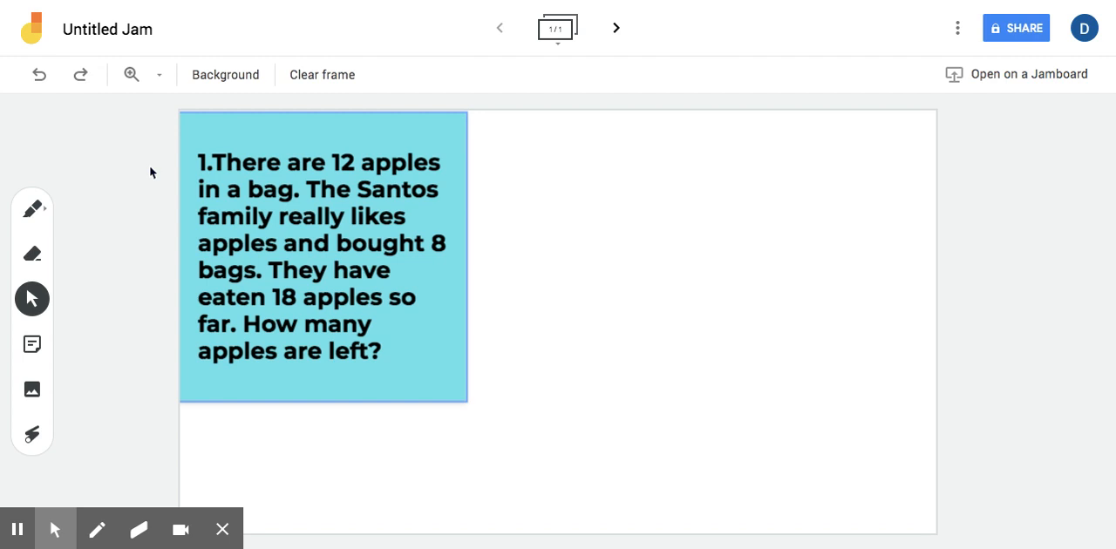
{"action": "mouse_move", "coordinate": [91, 218]}
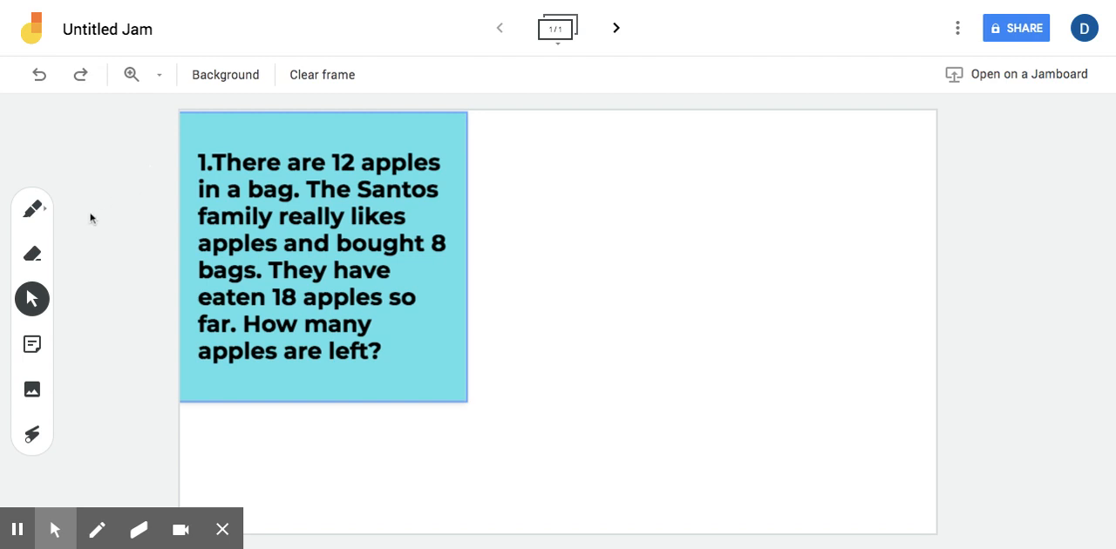
{"action": "mouse_move", "coordinate": [32, 213]}
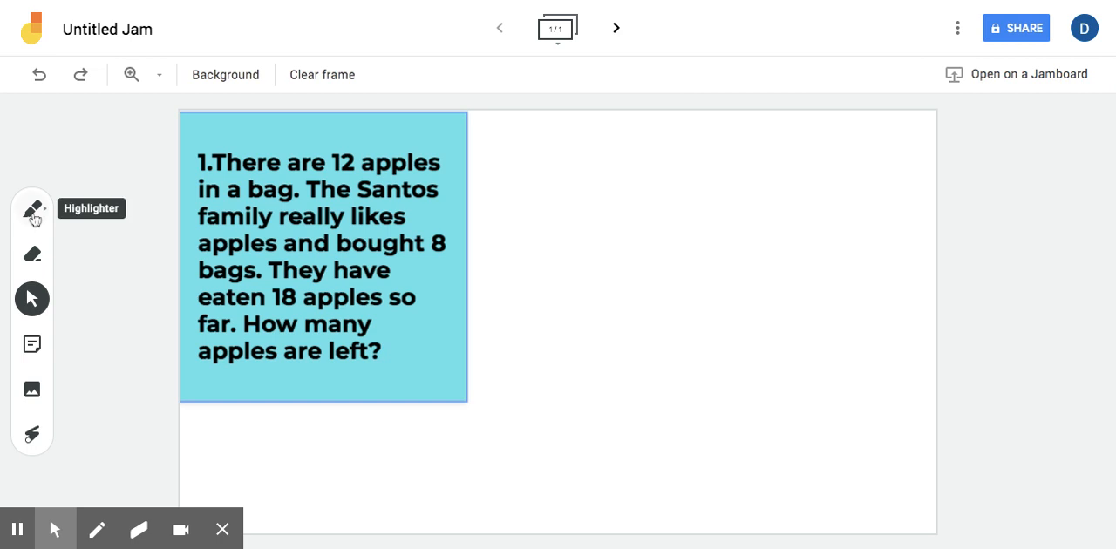
{"action": "mouse_move", "coordinate": [114, 193]}
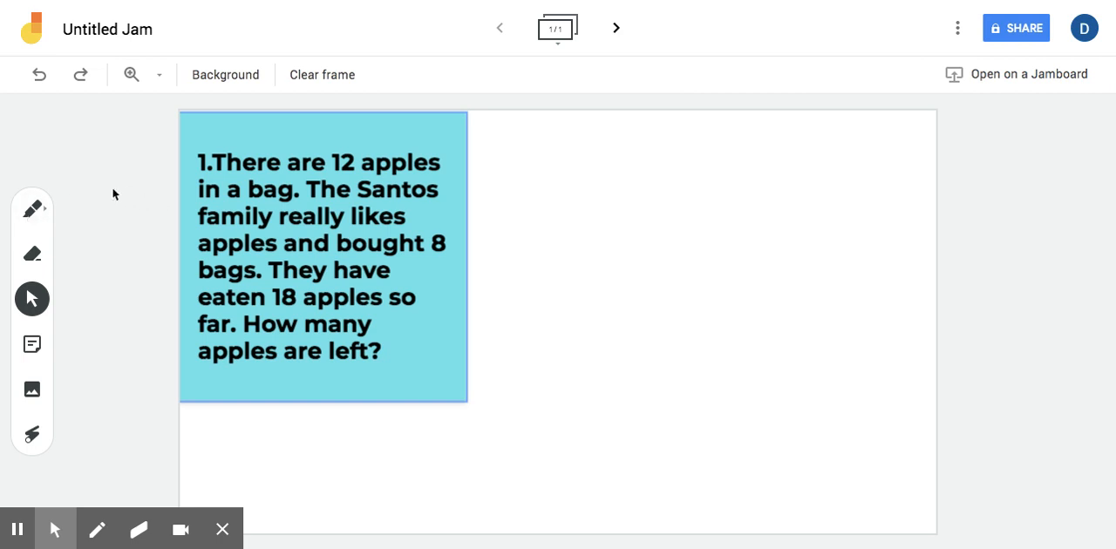
Step: Select the apple word problem card on the frame
{"action": "left_click", "coordinate": [322, 258]}
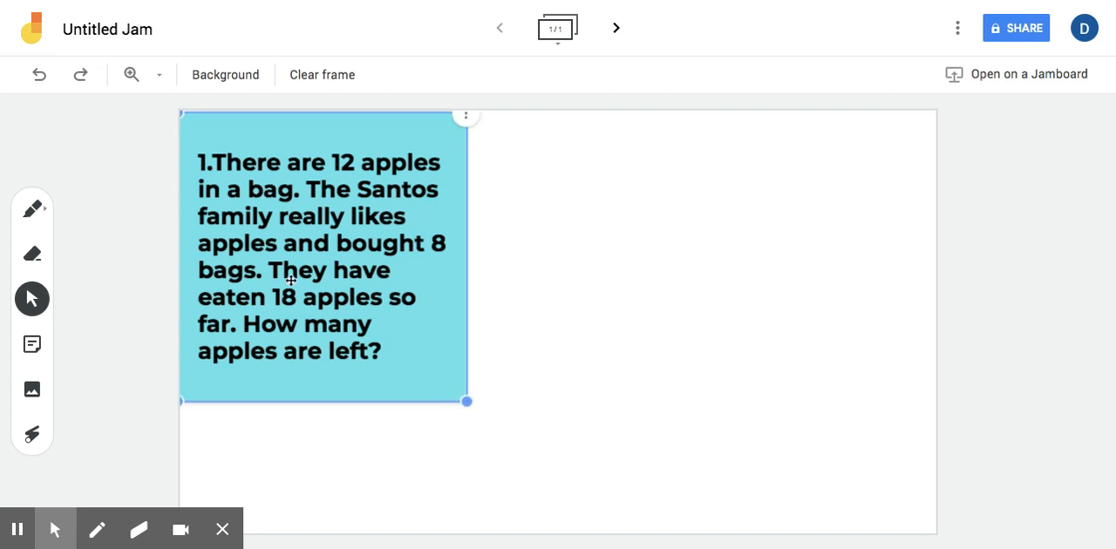
{"action": "mouse_move", "coordinate": [414, 164]}
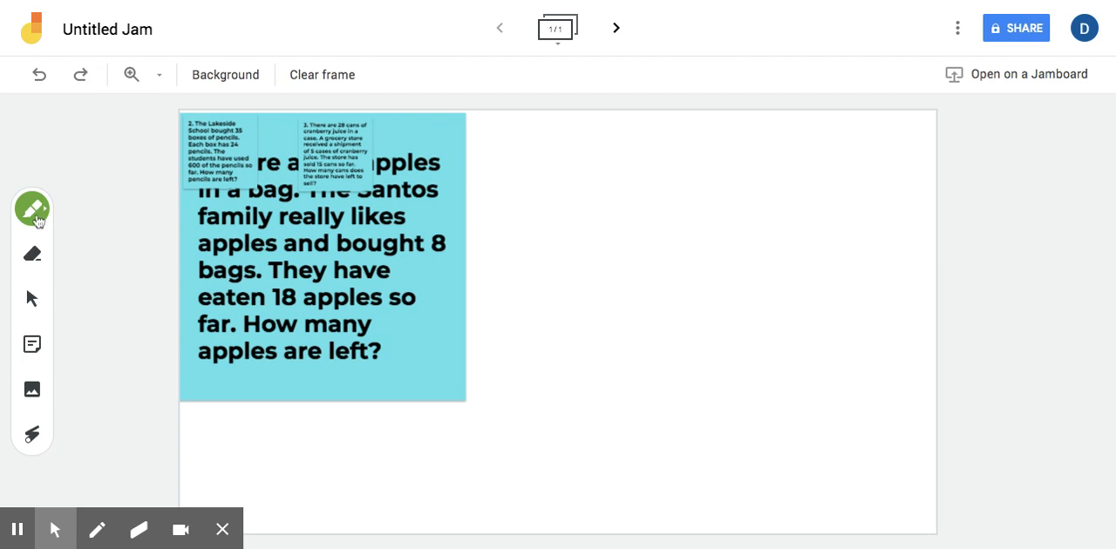
Step: Choose the green marker and handwrite 12 × 8 to the right of the card
{"action": "left_click", "coordinate": [31, 205]}
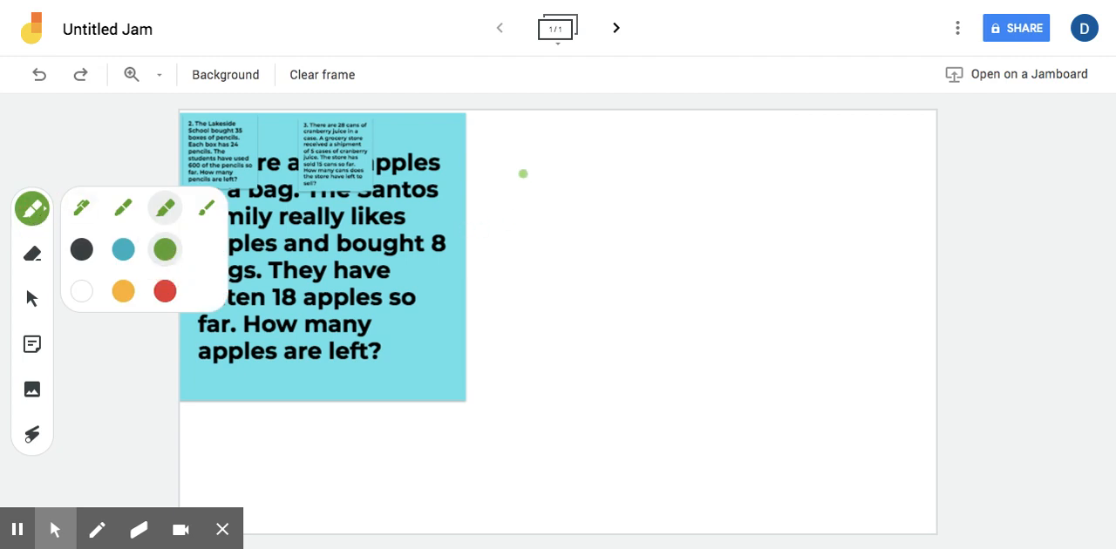
{"action": "left_click_drag", "start_coordinate": [523, 174], "coordinate": [527, 255]}
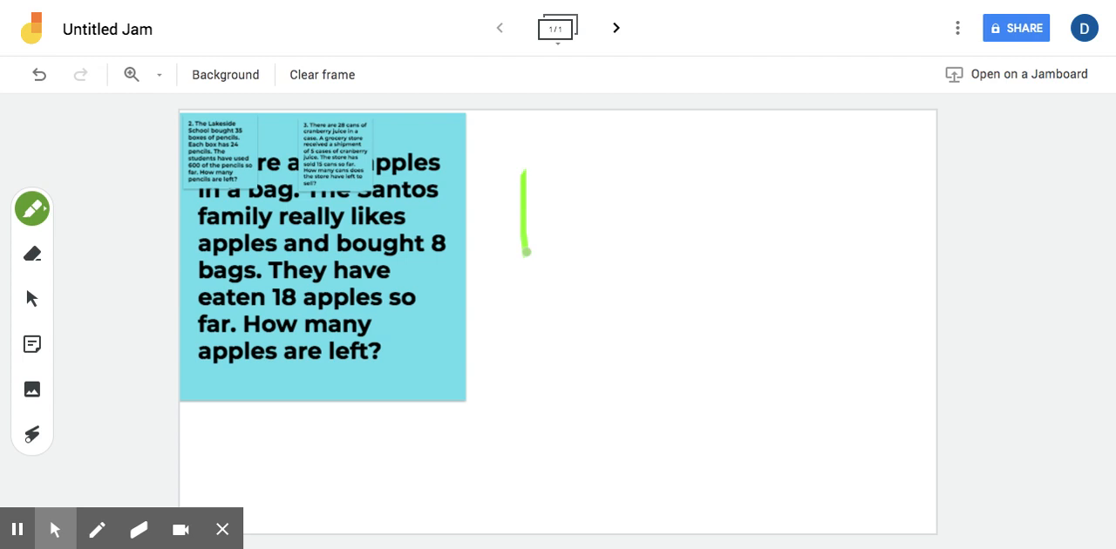
{"action": "left_click_drag", "start_coordinate": [549, 183], "coordinate": [610, 248]}
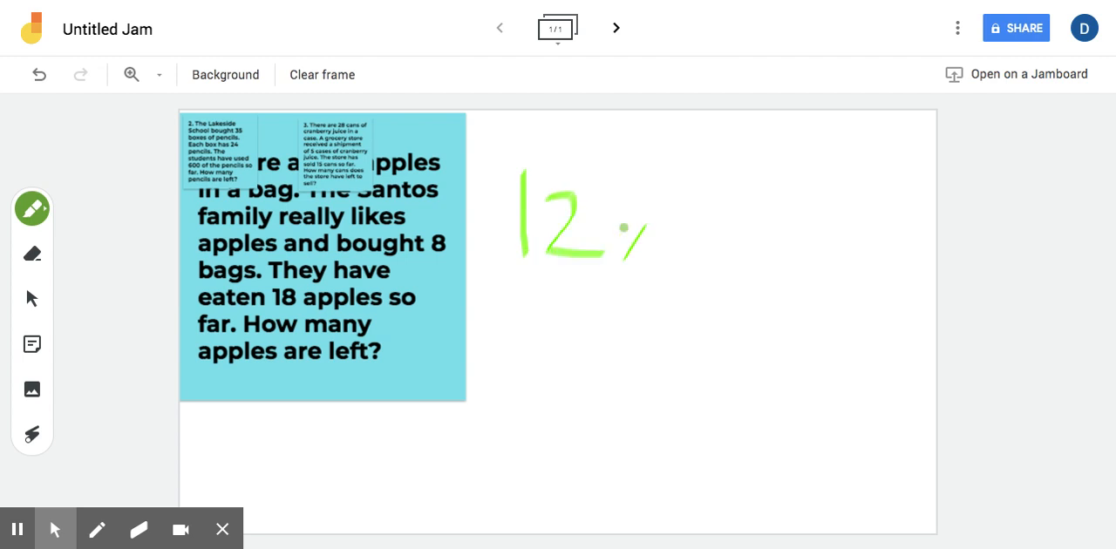
{"action": "left_click_drag", "start_coordinate": [618, 218], "coordinate": [649, 258]}
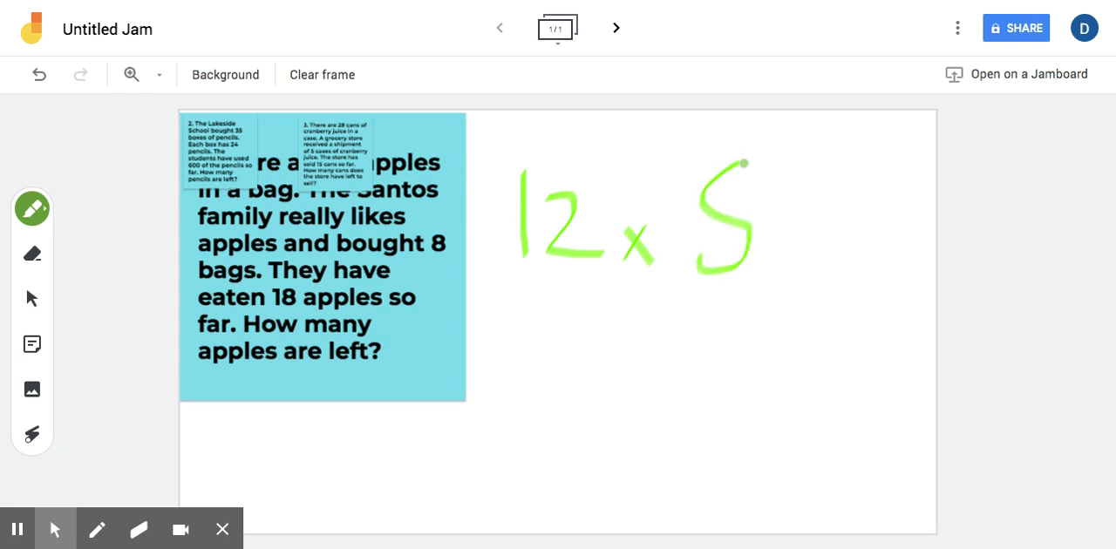
{"action": "left_click_drag", "start_coordinate": [724, 174], "coordinate": [723, 261]}
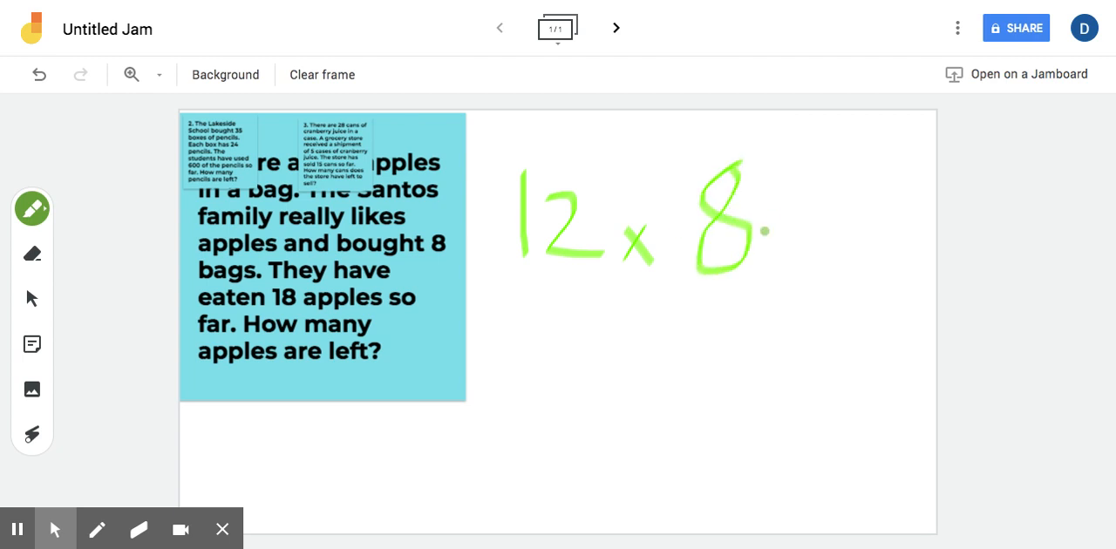
Step: Add the equals sign and begin writing the product 96
{"action": "left_click_drag", "start_coordinate": [770, 218], "coordinate": [806, 218]}
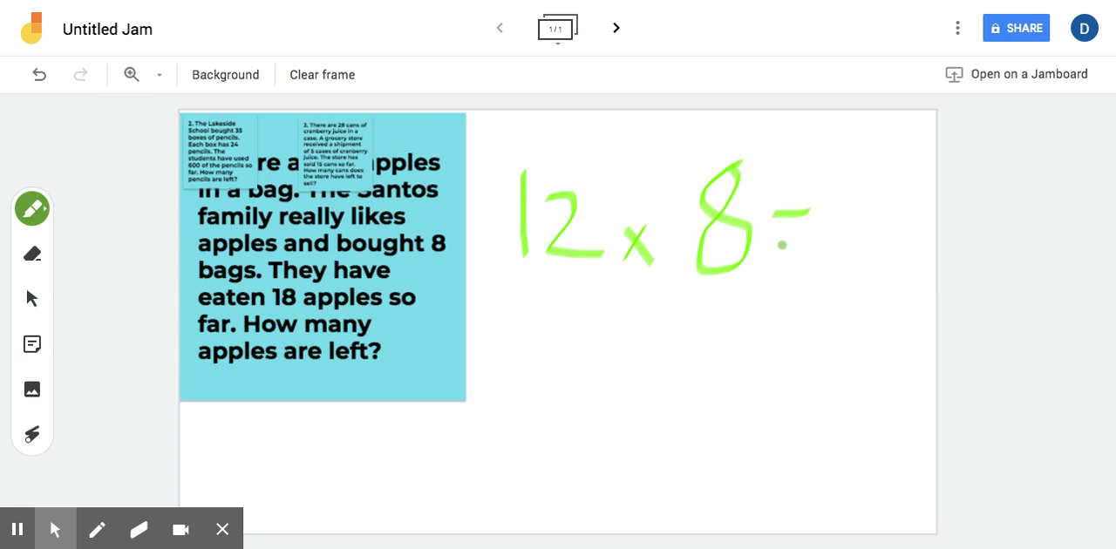
{"action": "left_click_drag", "start_coordinate": [784, 253], "coordinate": [819, 253]}
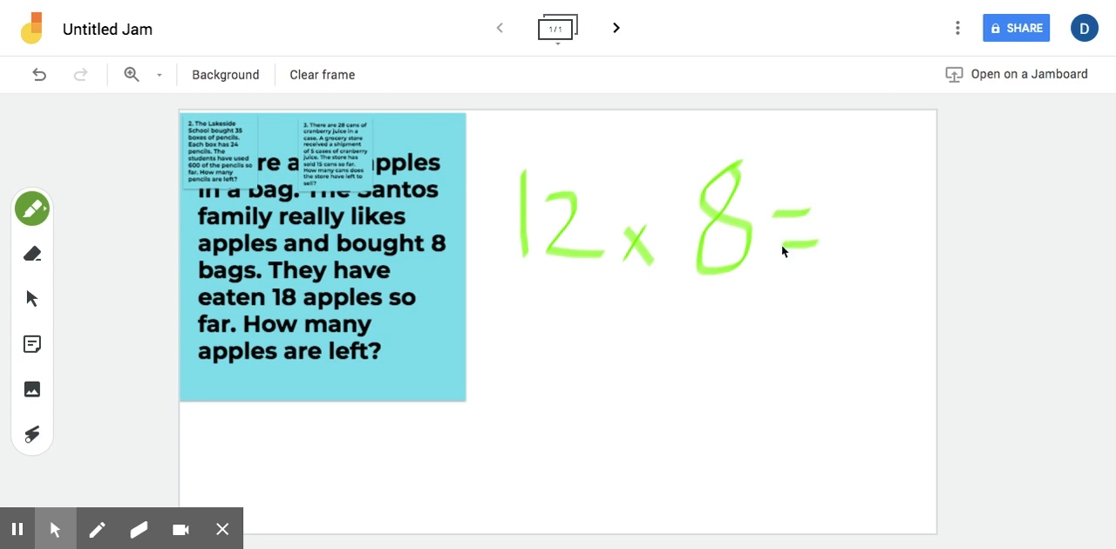
{"action": "left_click_drag", "start_coordinate": [850, 189], "coordinate": [853, 253]}
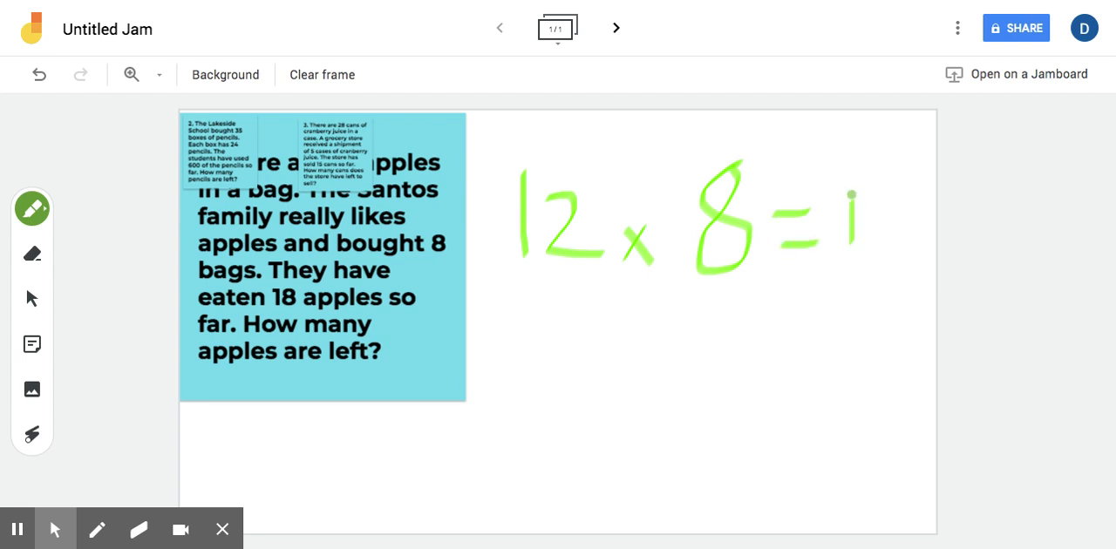
{"action": "left_click_drag", "start_coordinate": [852, 188], "coordinate": [852, 293]}
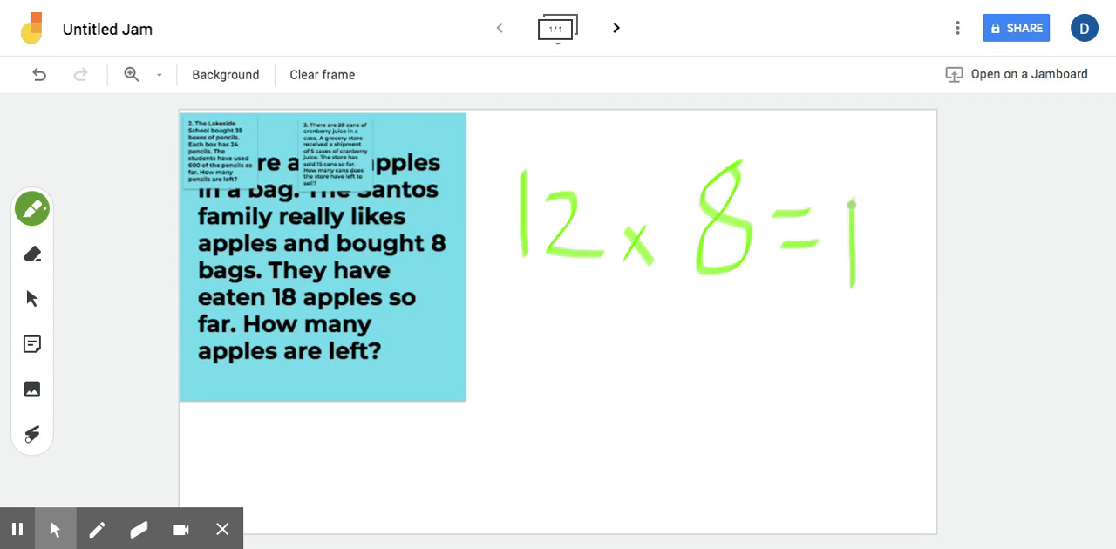
{"action": "left_click_drag", "start_coordinate": [837, 192], "coordinate": [850, 262]}
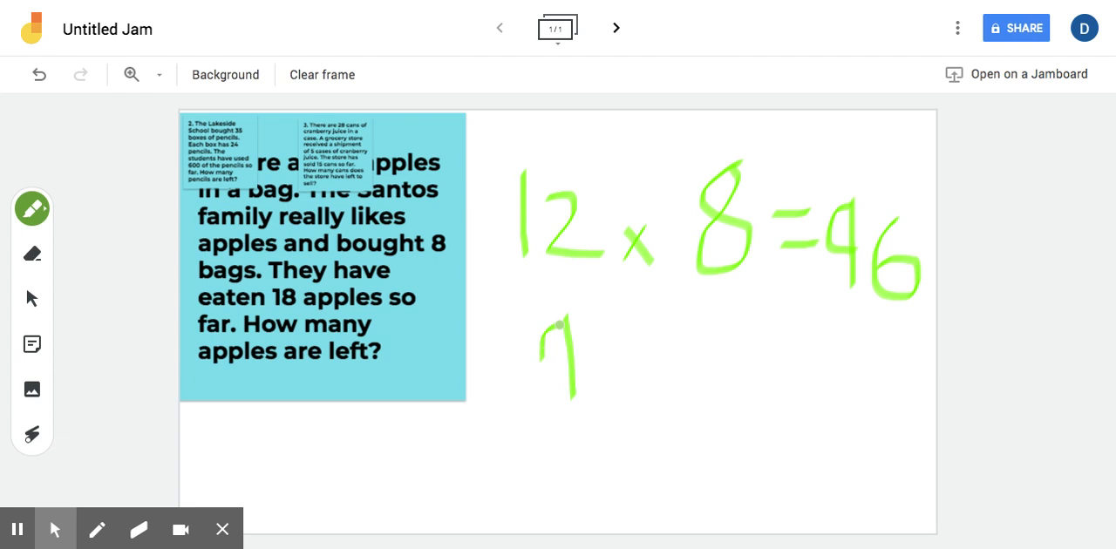
Step: Write 96 with 18 underneath and a minus sign to set up 96 − 18
{"action": "left_click_drag", "start_coordinate": [592, 340], "coordinate": [601, 383]}
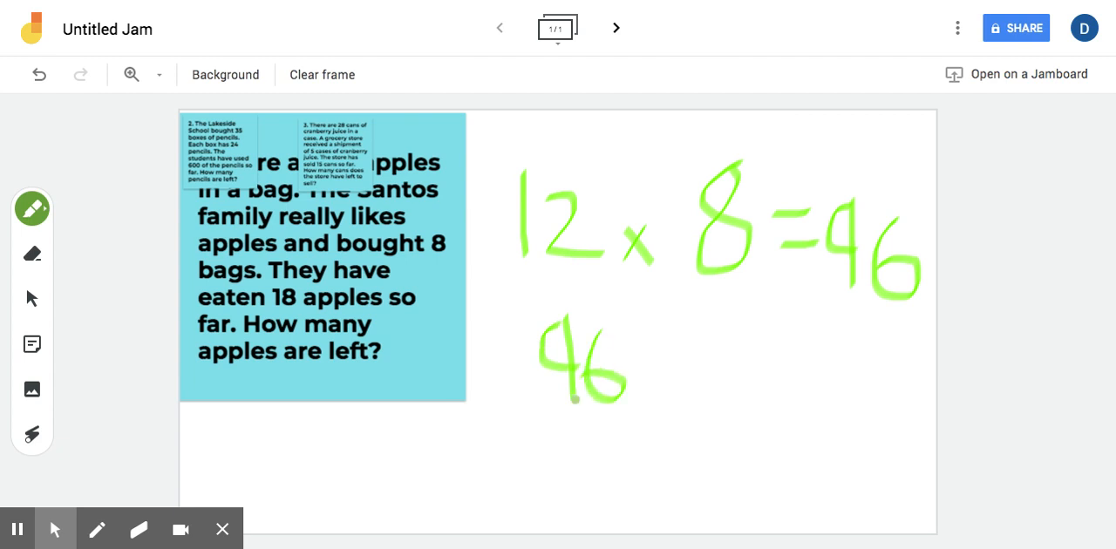
{"action": "left_click_drag", "start_coordinate": [574, 427], "coordinate": [574, 470]}
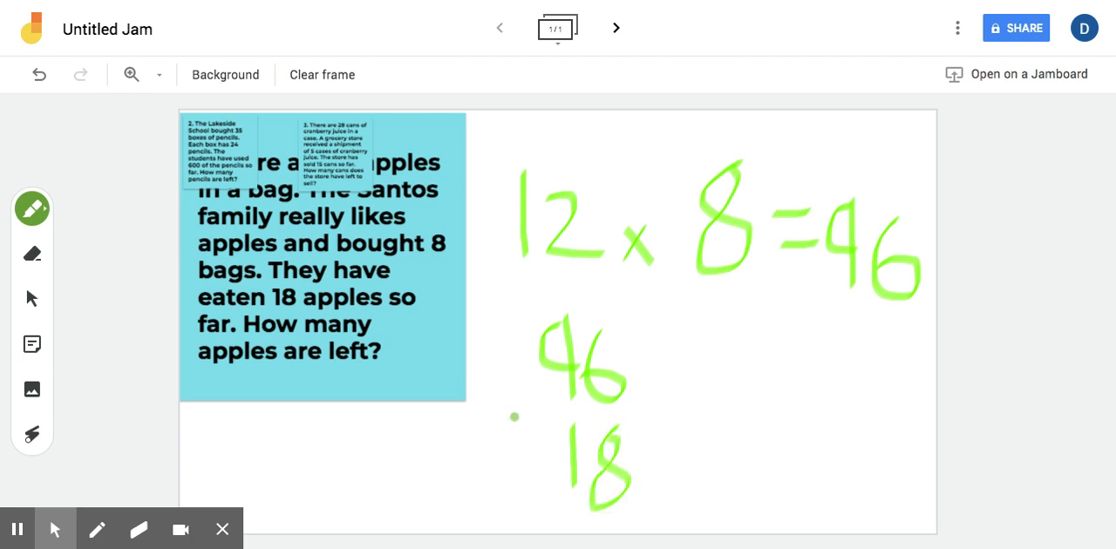
{"action": "left_click_drag", "start_coordinate": [523, 418], "coordinate": [544, 419]}
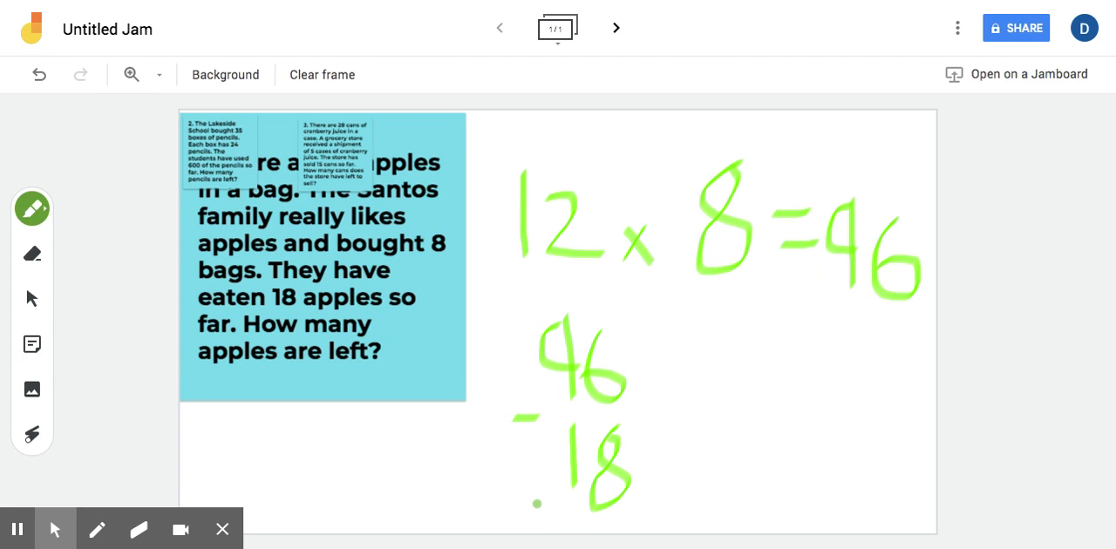
{"action": "left_click_drag", "start_coordinate": [537, 506], "coordinate": [662, 502]}
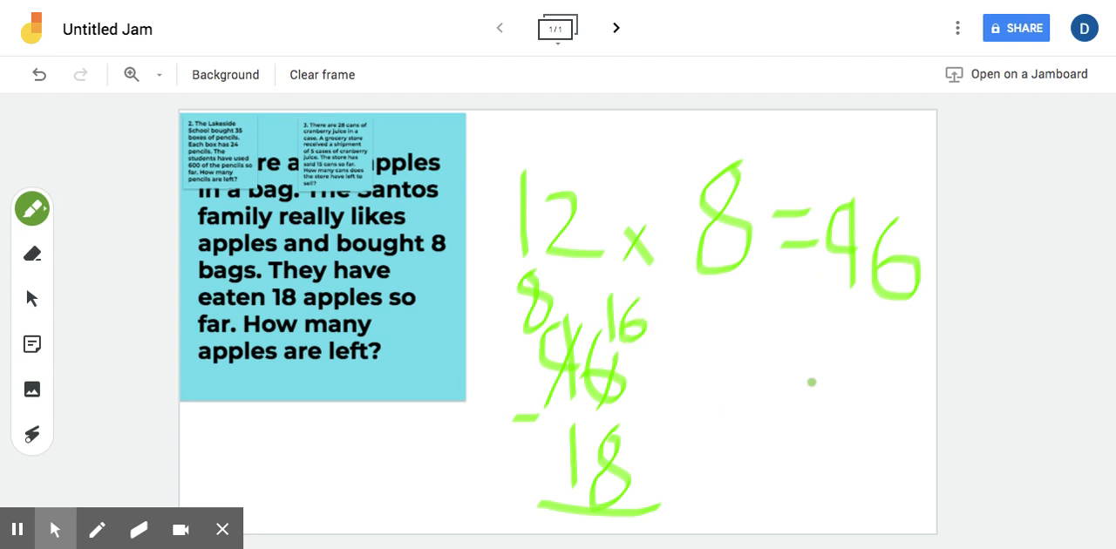
Step: Begin writing the subtraction result to the right of 96 − 18
{"action": "left_click_drag", "start_coordinate": [816, 392], "coordinate": [771, 450]}
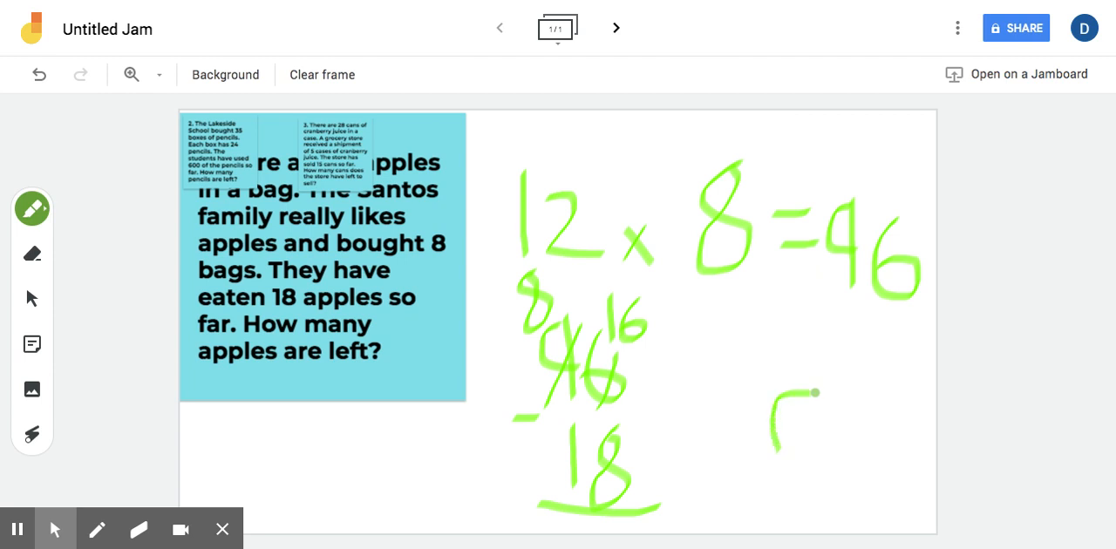